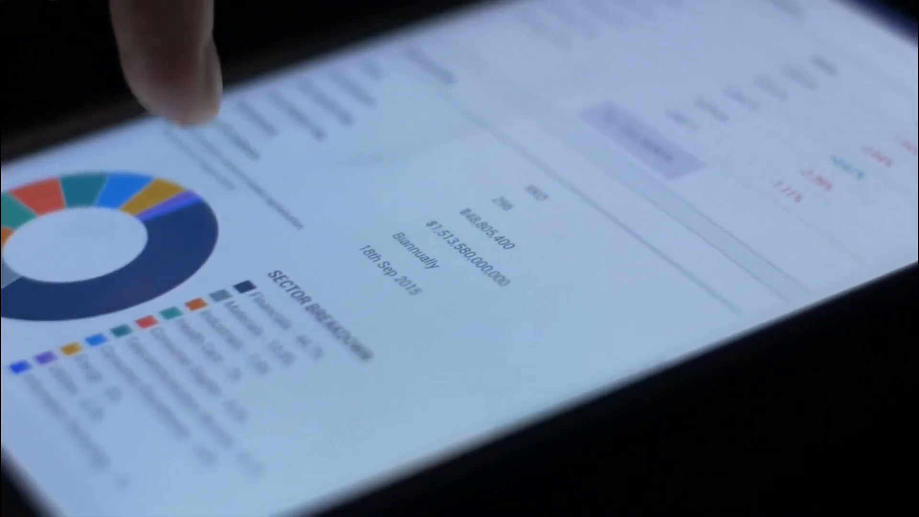
Step: Play the video from the tablet sector-breakdown footage to the liked-and-Subscribed outro
{"action": "left_click", "coordinate": [117, 234]}
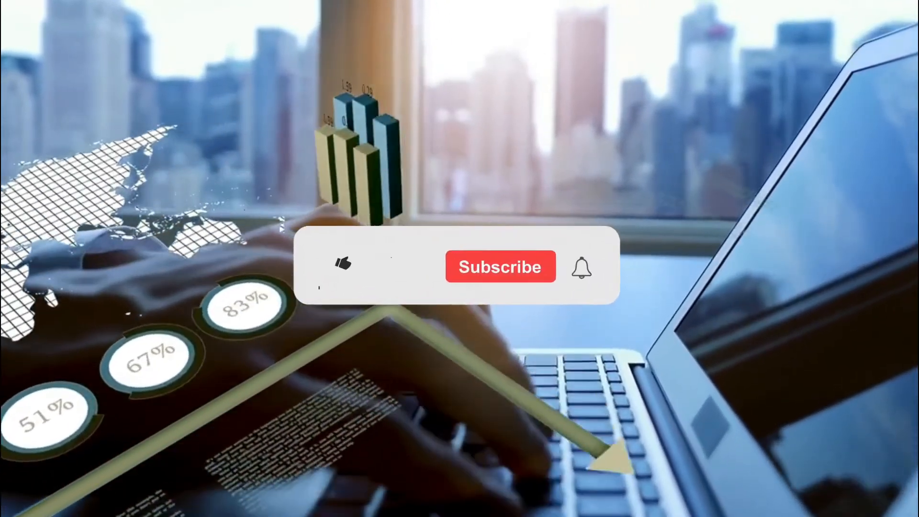
{"action": "left_click", "coordinate": [343, 266]}
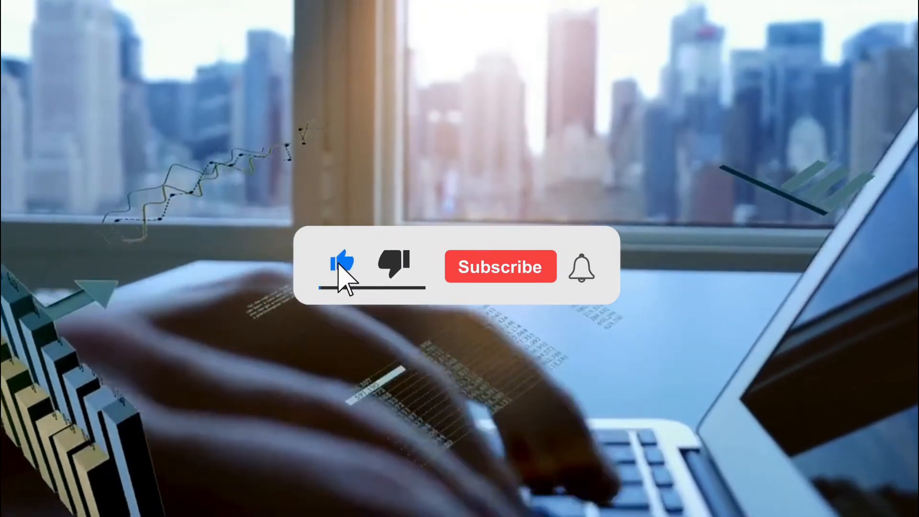
{"action": "left_click", "coordinate": [500, 267]}
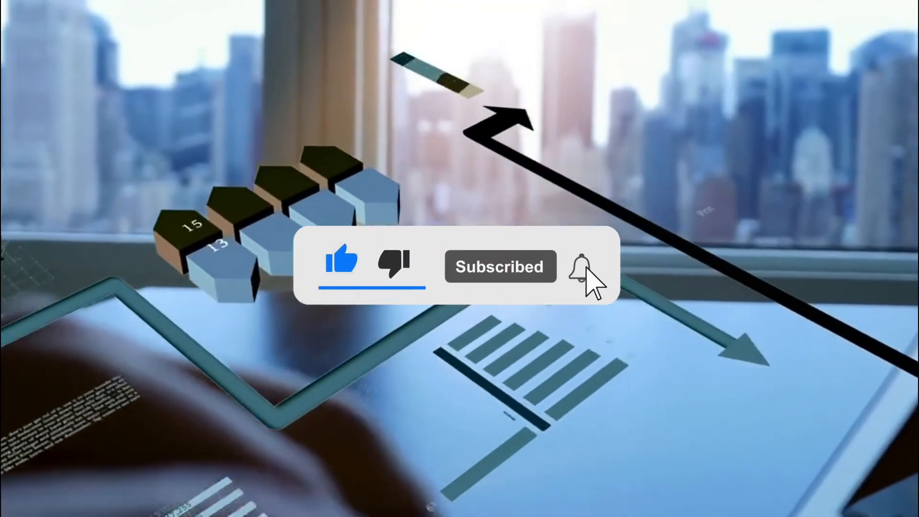